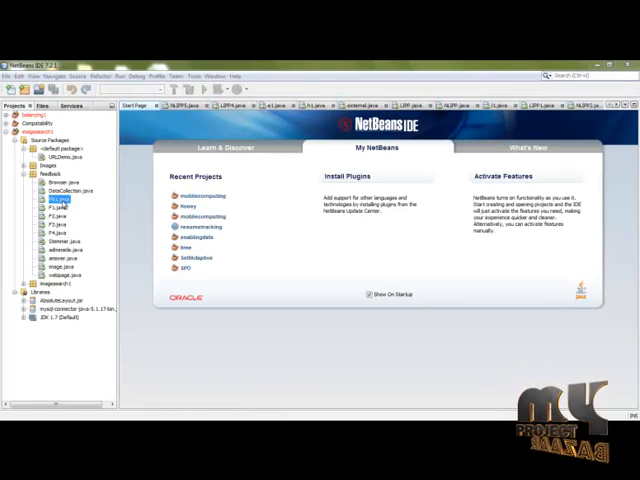
Run the Multimedia Answer Generation main file from the Projects tree
right_click(58, 204)
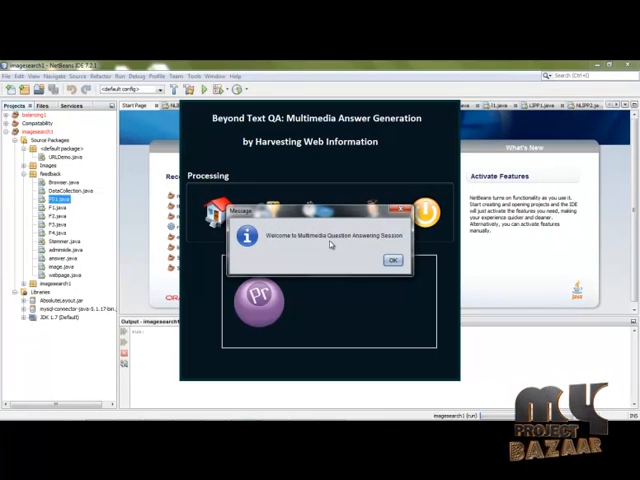
click(392, 260)
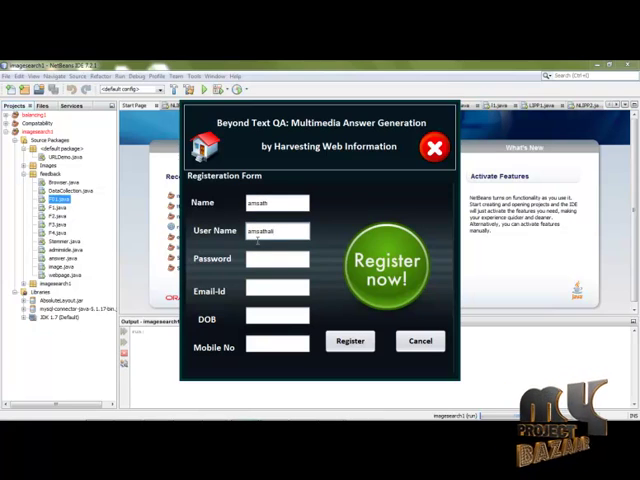
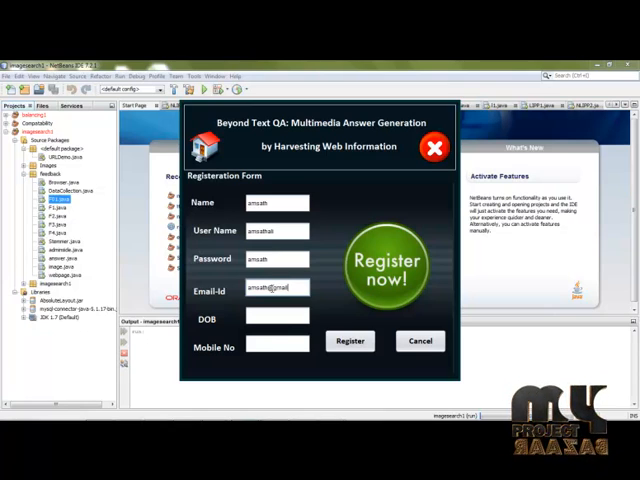
click(276, 316)
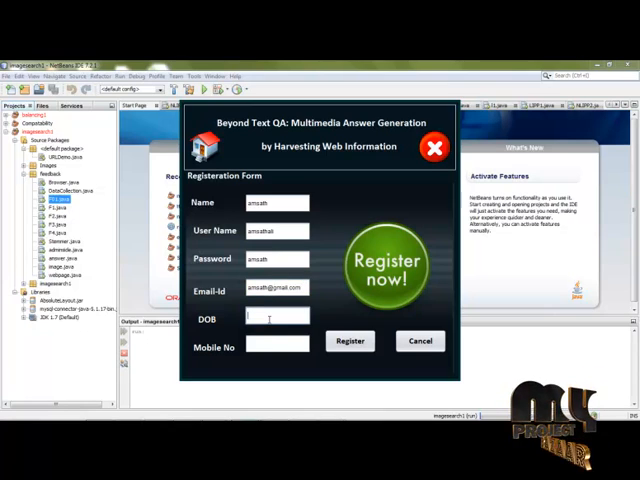
text(13-02-1993)
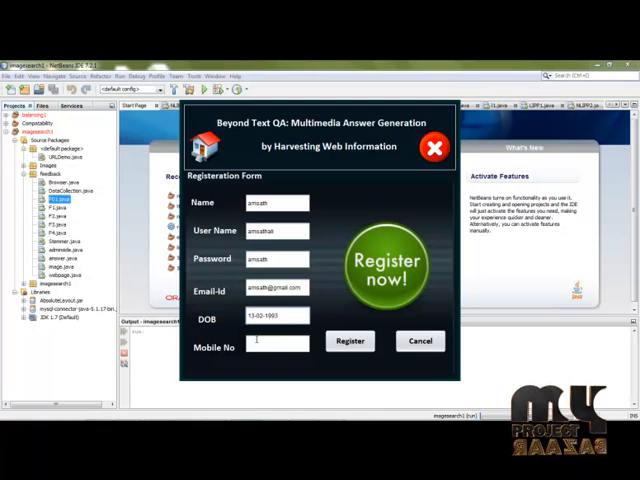
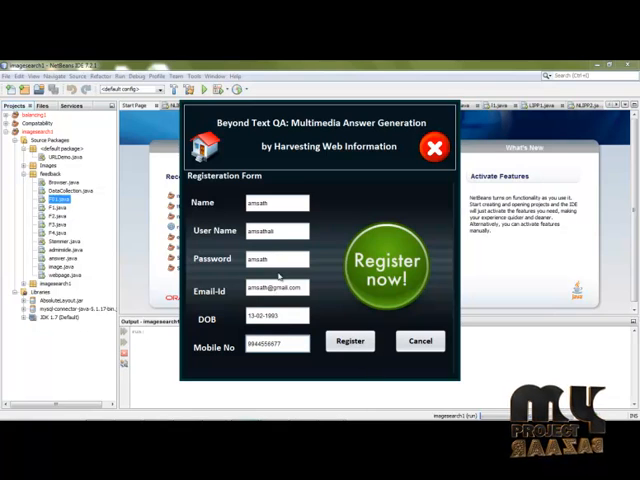
click(350, 340)
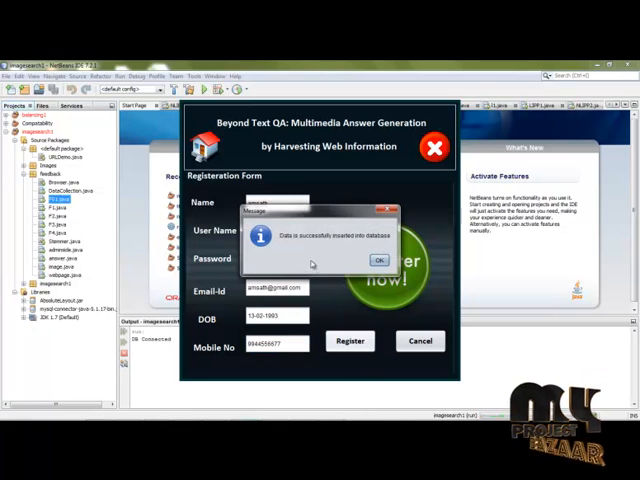
Acknowledge the registration success and log in as the new user
click(380, 260)
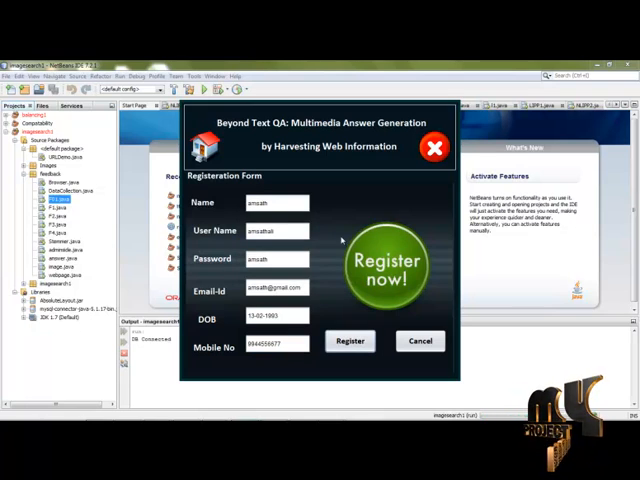
click(350, 340)
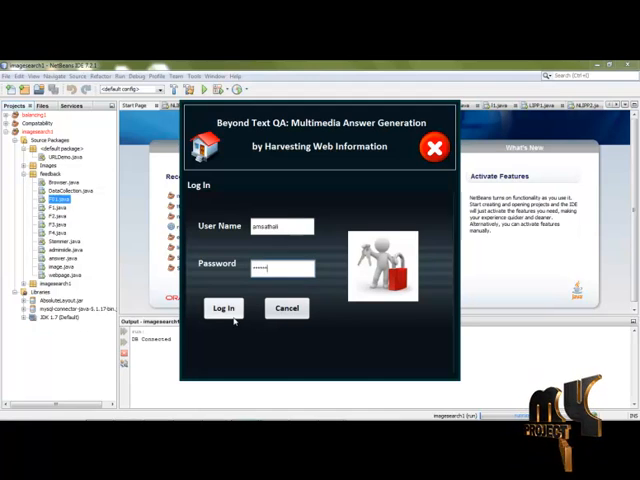
click(224, 308)
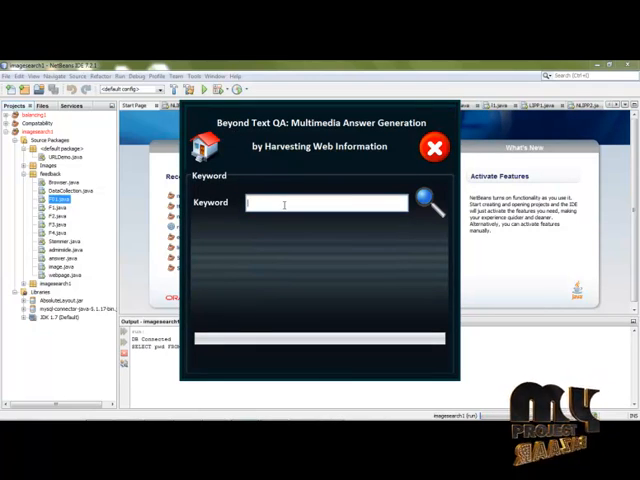
Search the keyword question asking what kind of animal a kangaroo is
text(an)
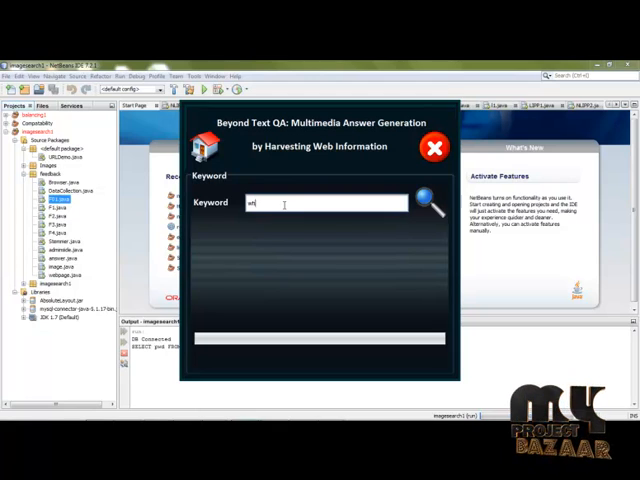
text(what)
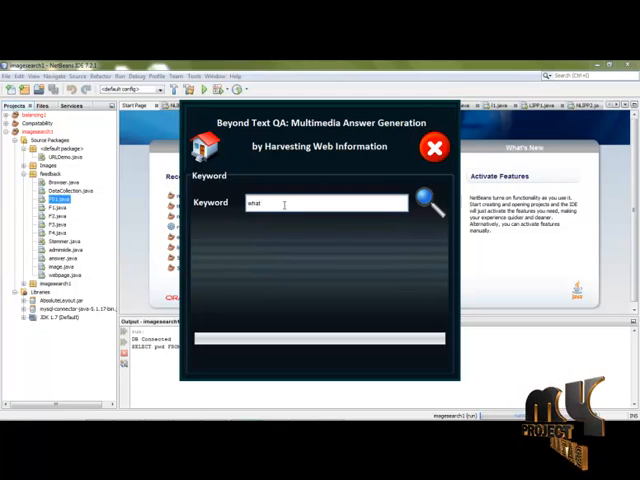
text(kind)
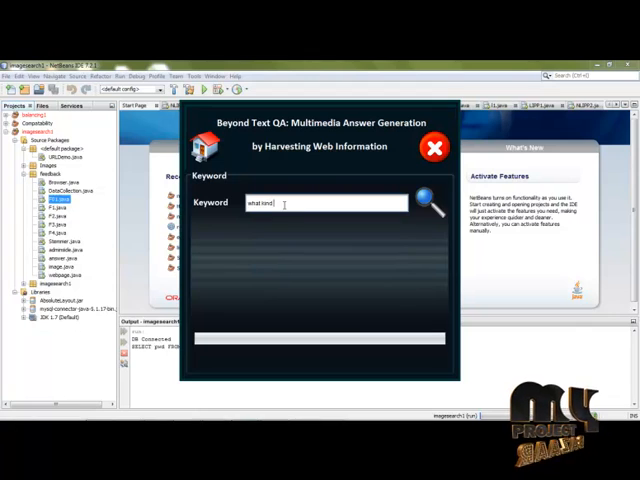
text(que)
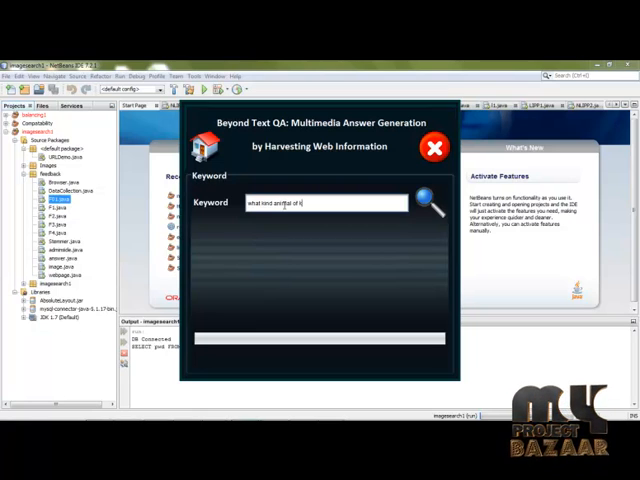
text(kangaroo?)
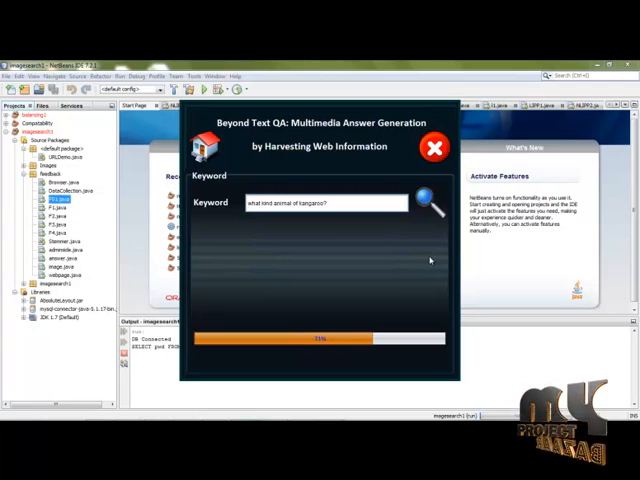
click(430, 196)
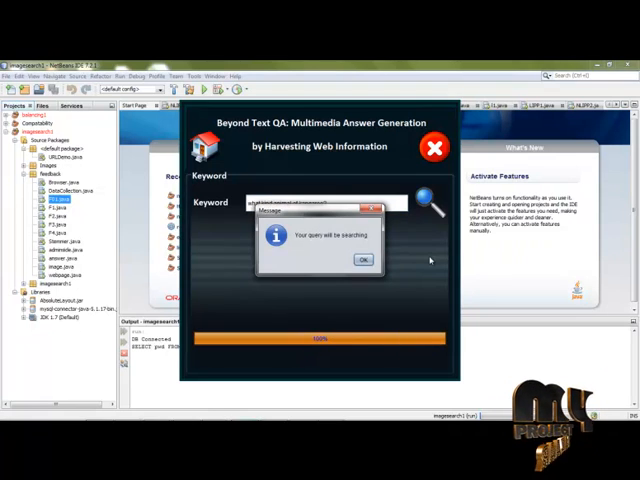
click(362, 260)
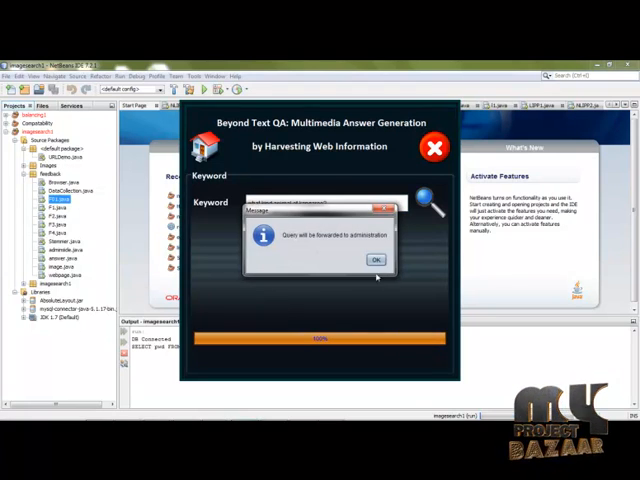
Acknowledge the sent-to-admin message and log in as admin to the question screen
click(376, 260)
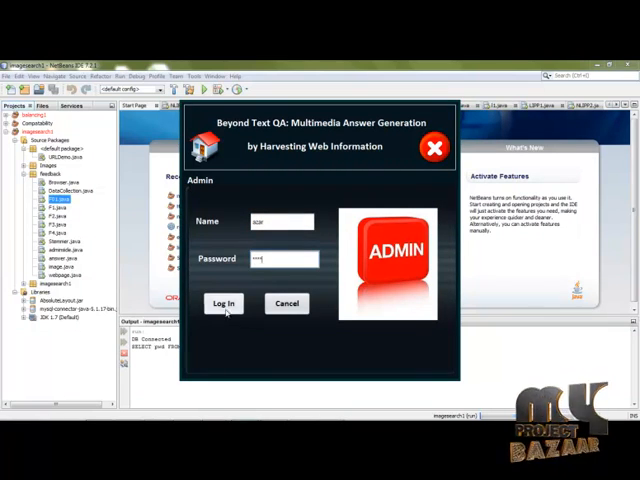
click(224, 304)
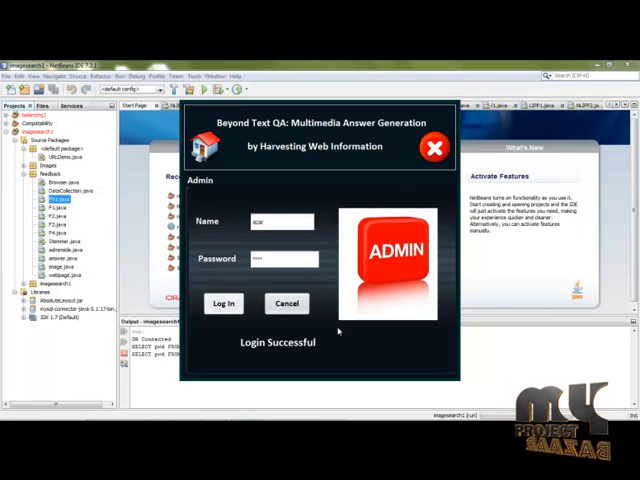
click(222, 304)
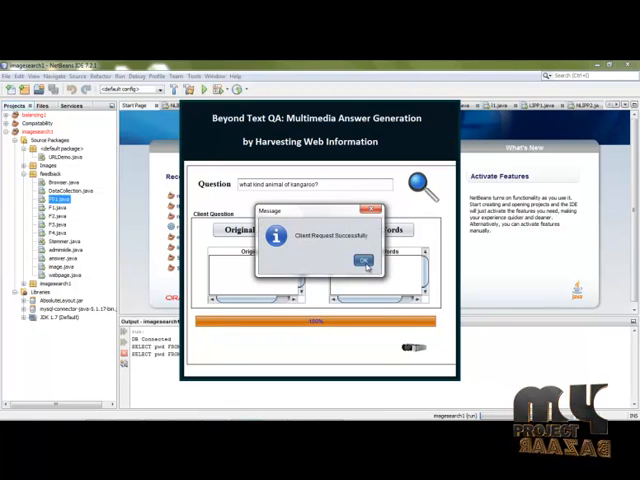
Show the kangaroo question's original content and remove its stop words
click(364, 260)
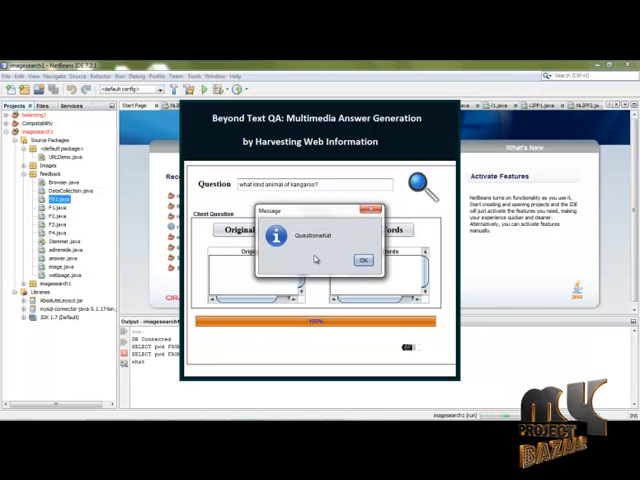
click(364, 260)
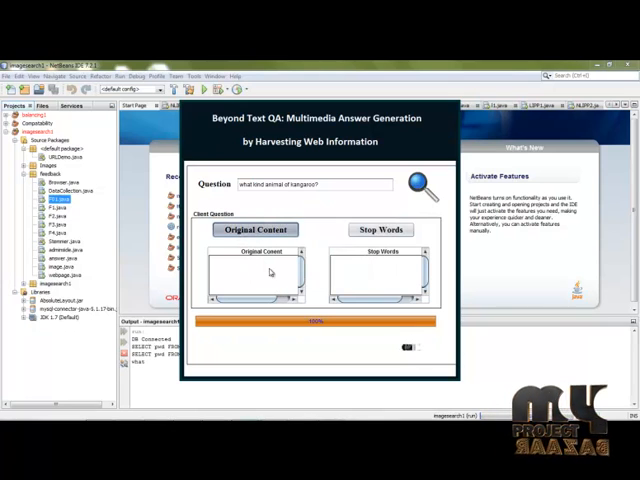
click(256, 230)
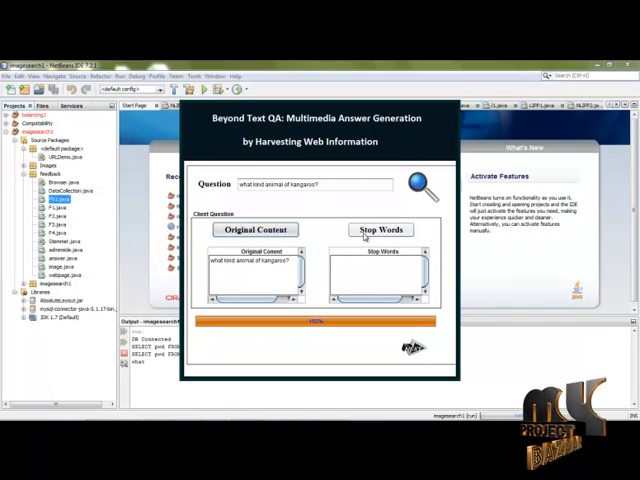
click(378, 228)
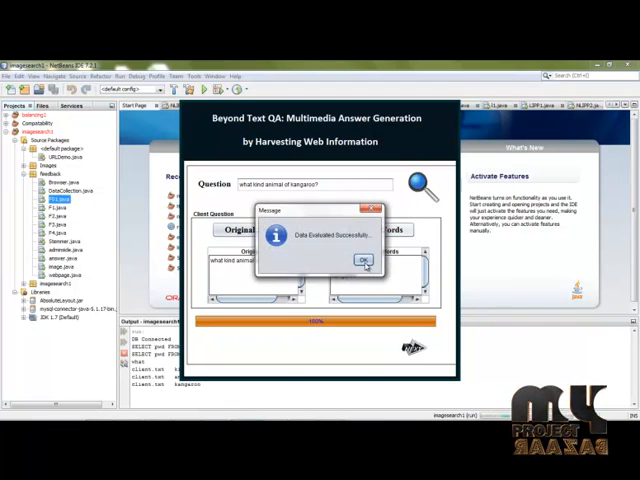
click(344, 260)
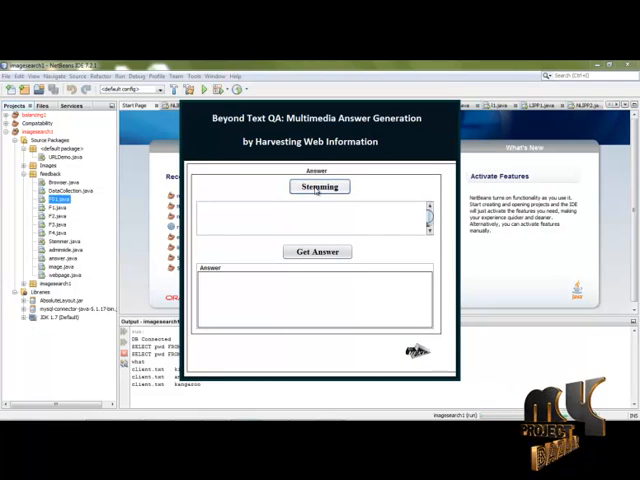
Stem the question words, get answers and show the kangaroo answer entry
click(318, 188)
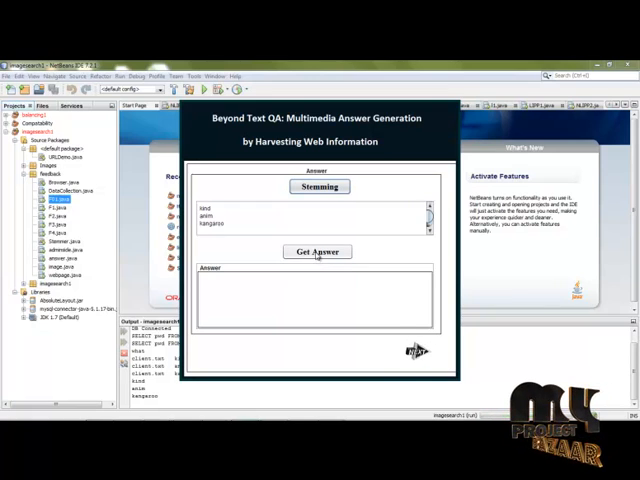
click(316, 252)
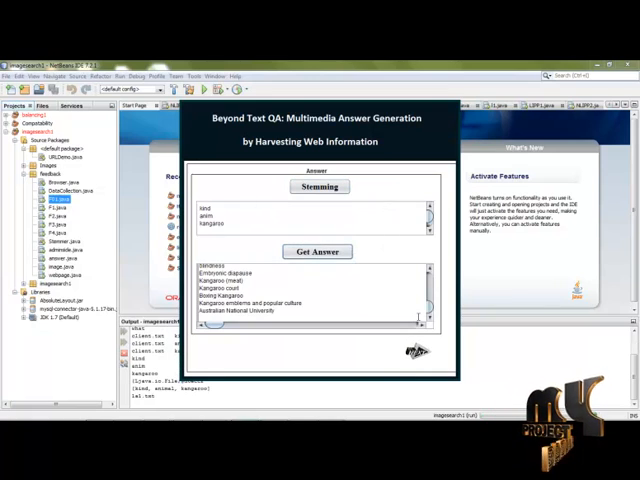
click(316, 252)
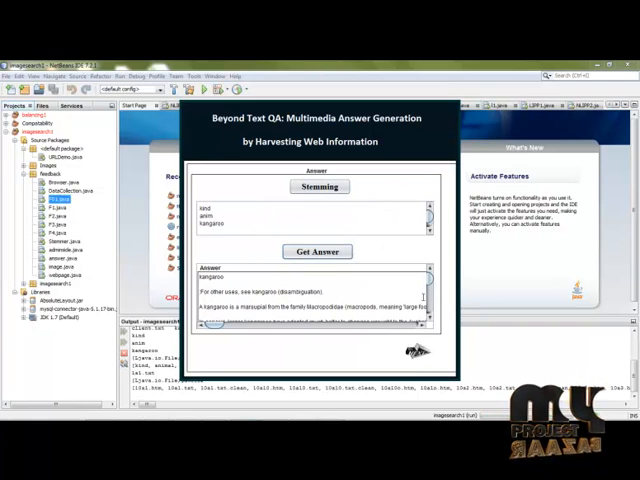